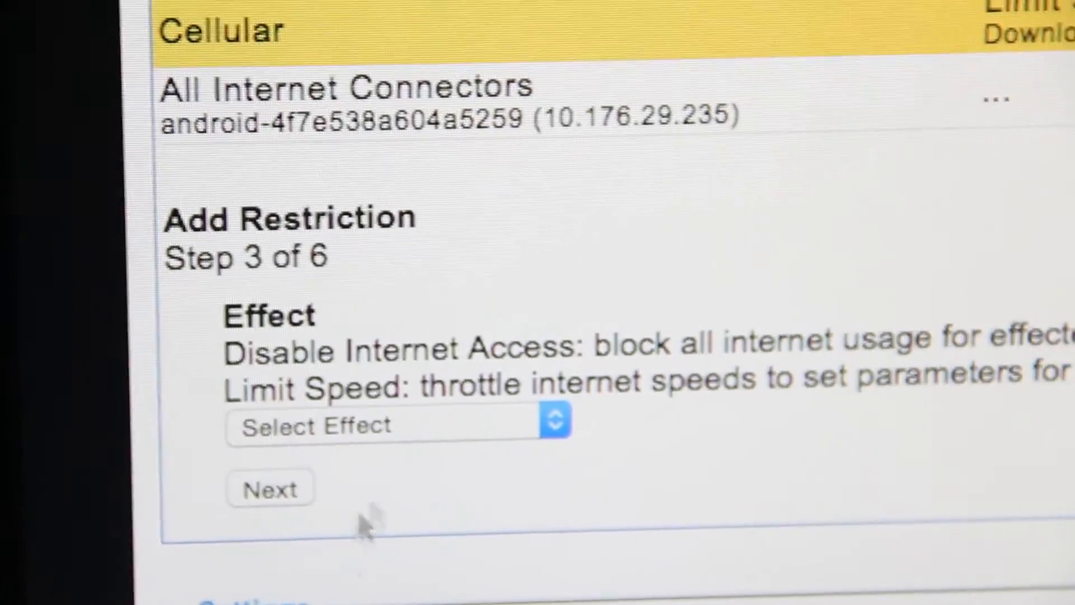
- Confirm the restriction effect, then schedule it all day on all seven weekdays
{"action": "left_click", "coordinate": [398, 421]}
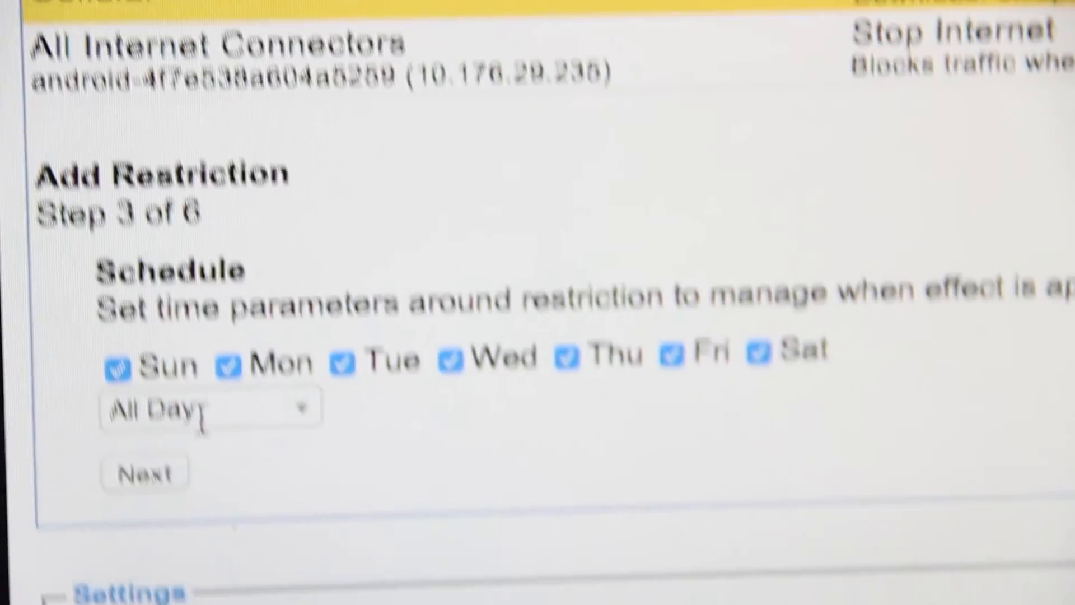
{"action": "left_click", "coordinate": [209, 406]}
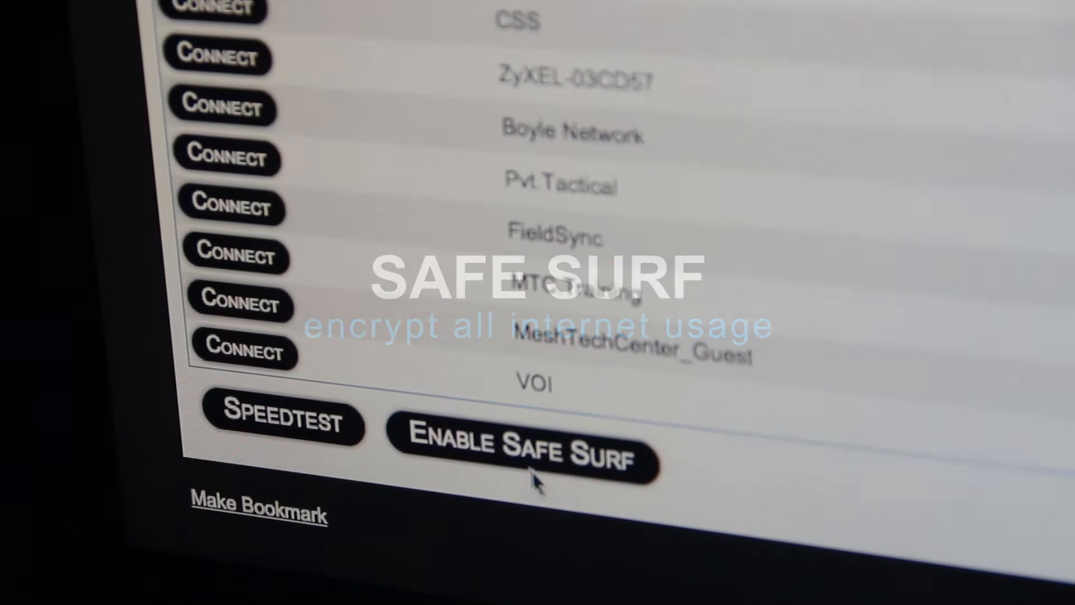
- Enable Safe Surf from the bottom of the nearby networks list
{"action": "left_click", "coordinate": [522, 455]}
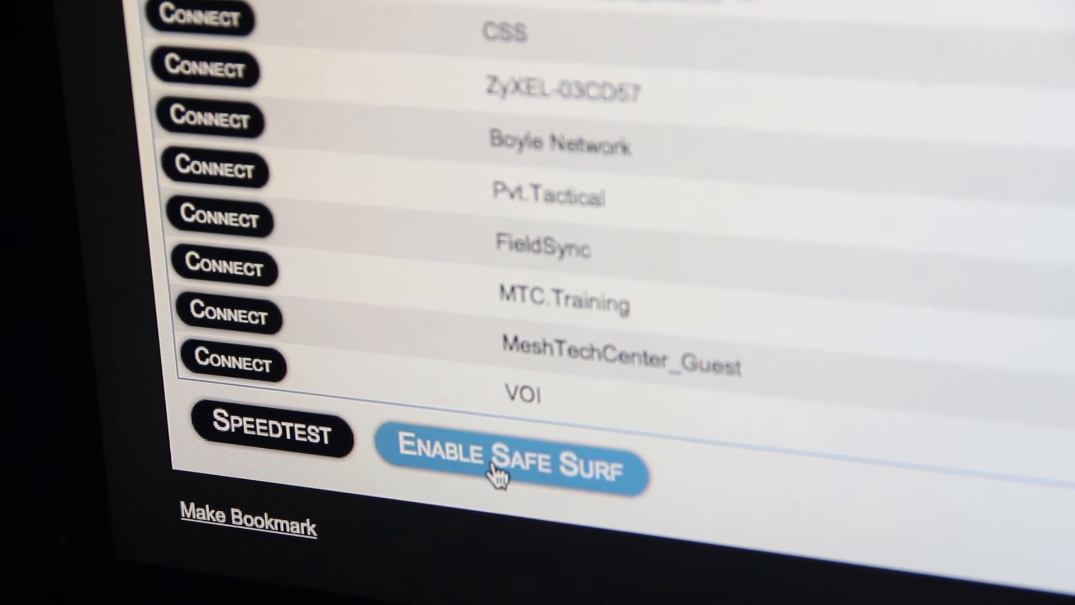